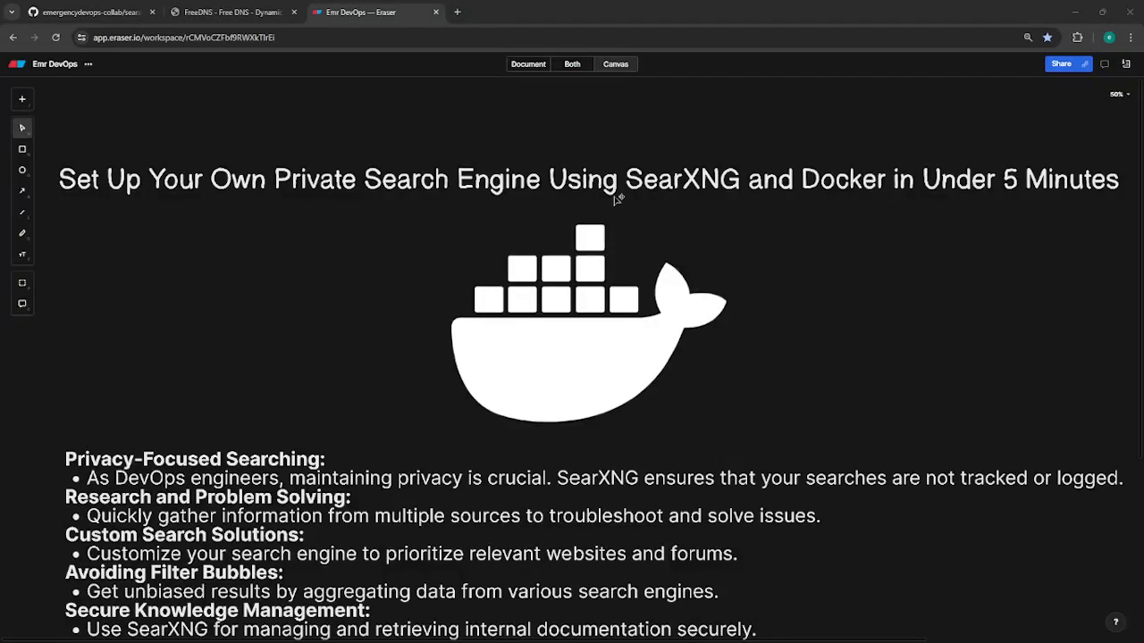
pyautogui.moveTo(715, 254)
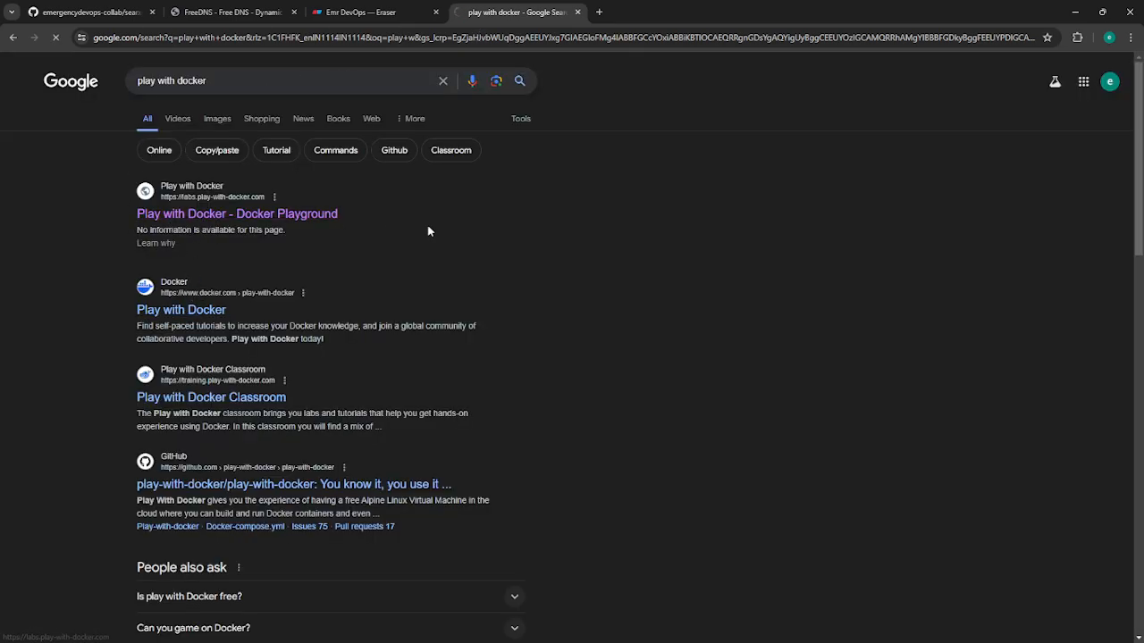
# Launch a new Play with Docker playground session from the search result
pyautogui.click(236, 214)
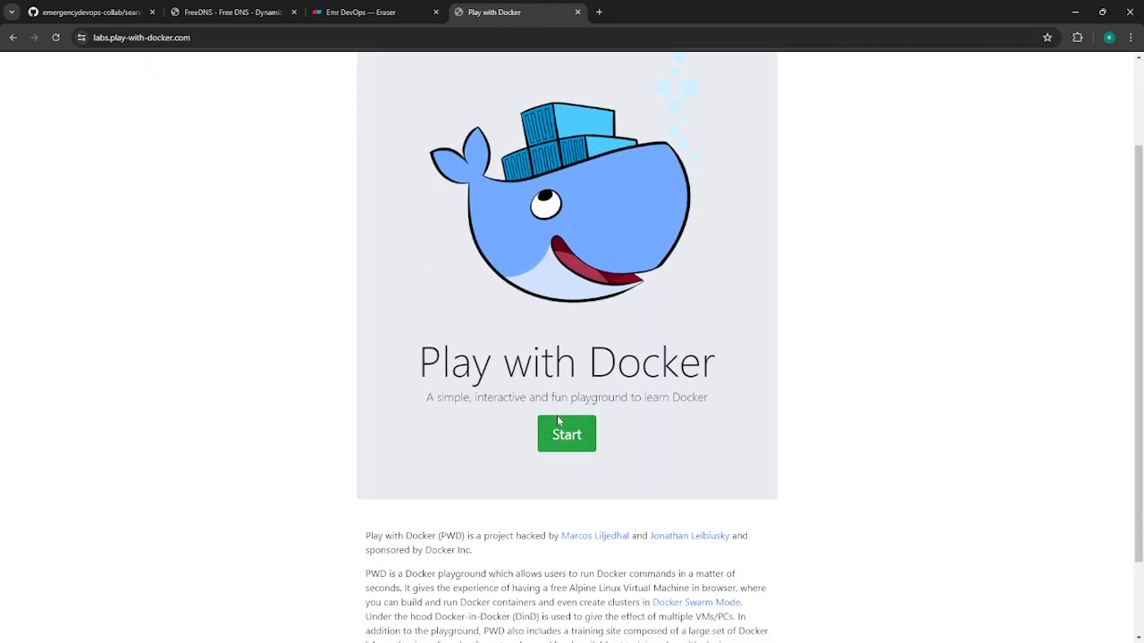
pyautogui.click(567, 435)
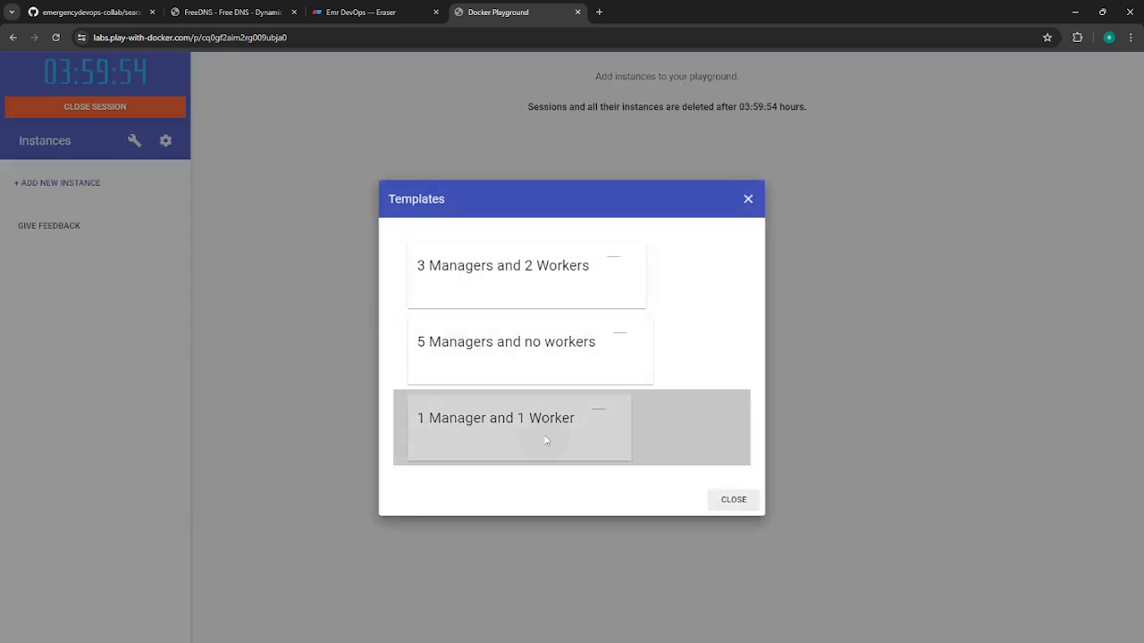
# Create a '1 Manager and 1 Worker' playground and run docker info on the worker
pyautogui.click(495, 419)
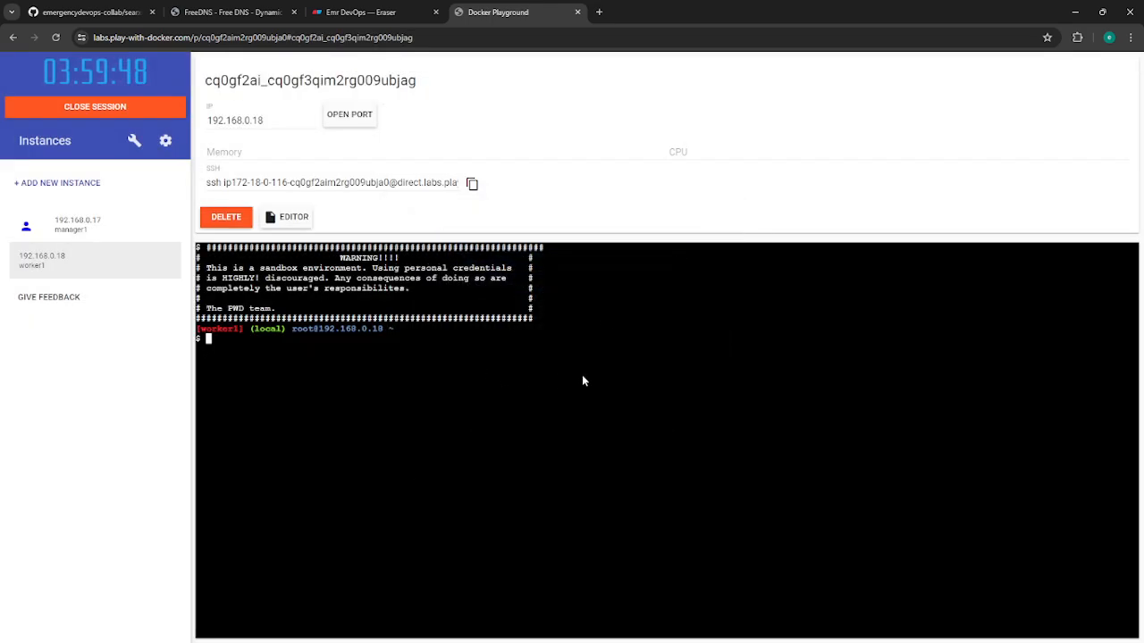
pyautogui.write('docker')
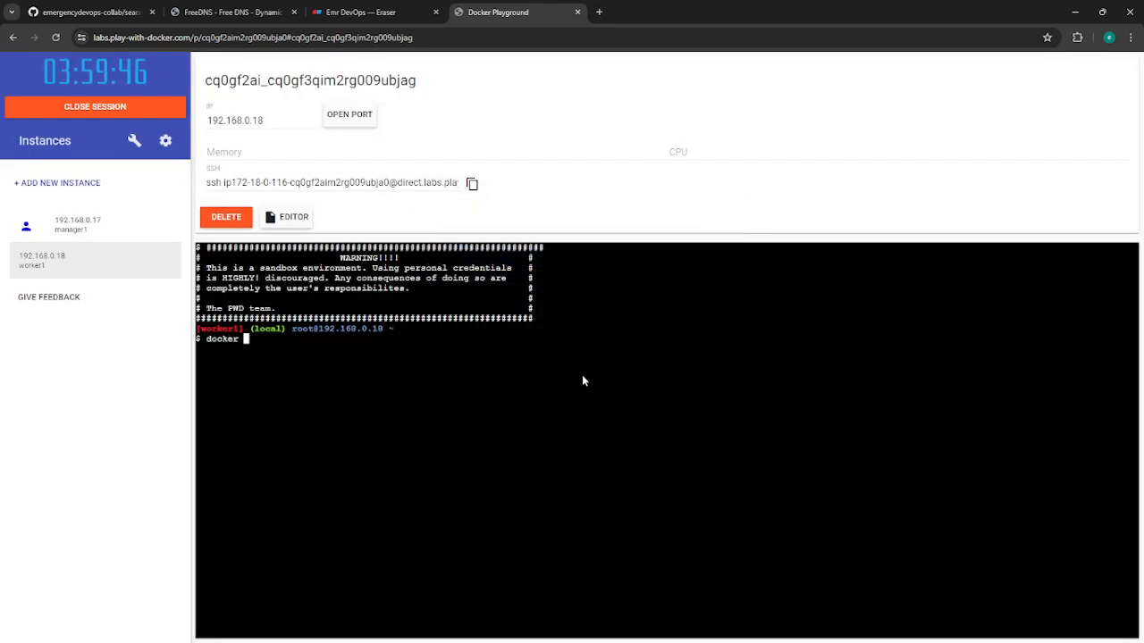
pyautogui.press('Return')
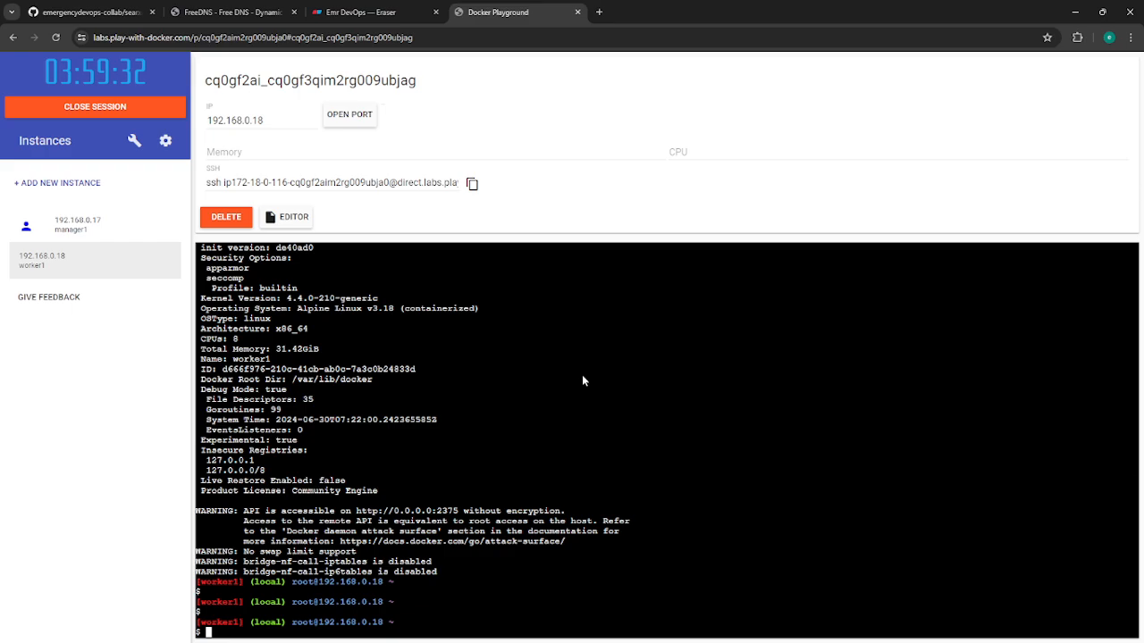
pyautogui.moveTo(463, 330)
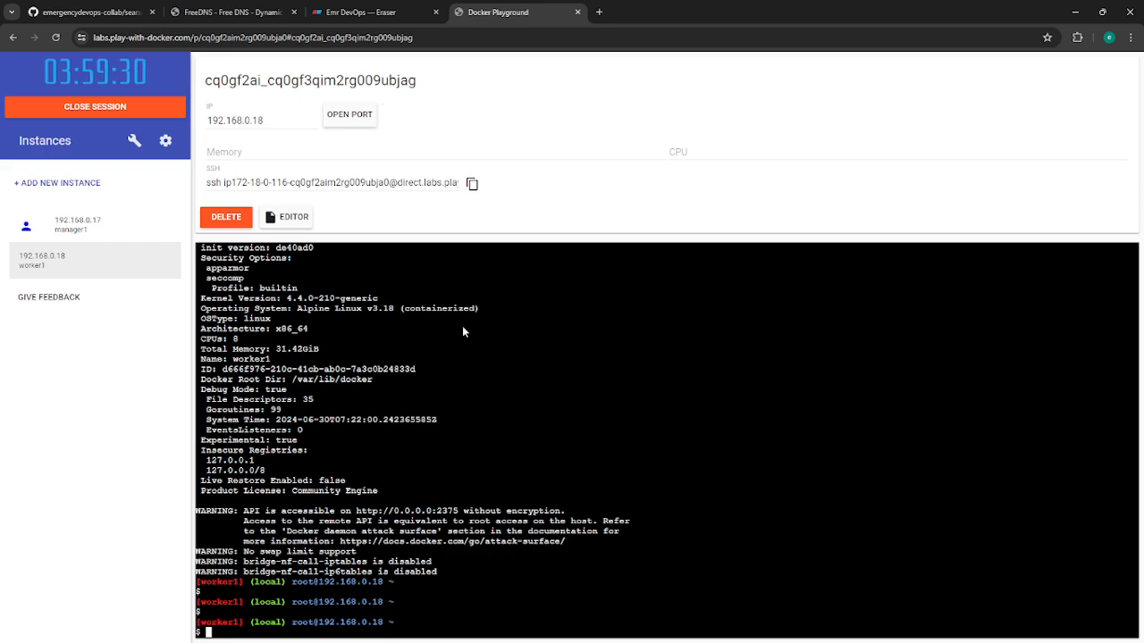
# Review the searxng-docker README on GitHub, then return to the playground tab
pyautogui.click(86, 10)
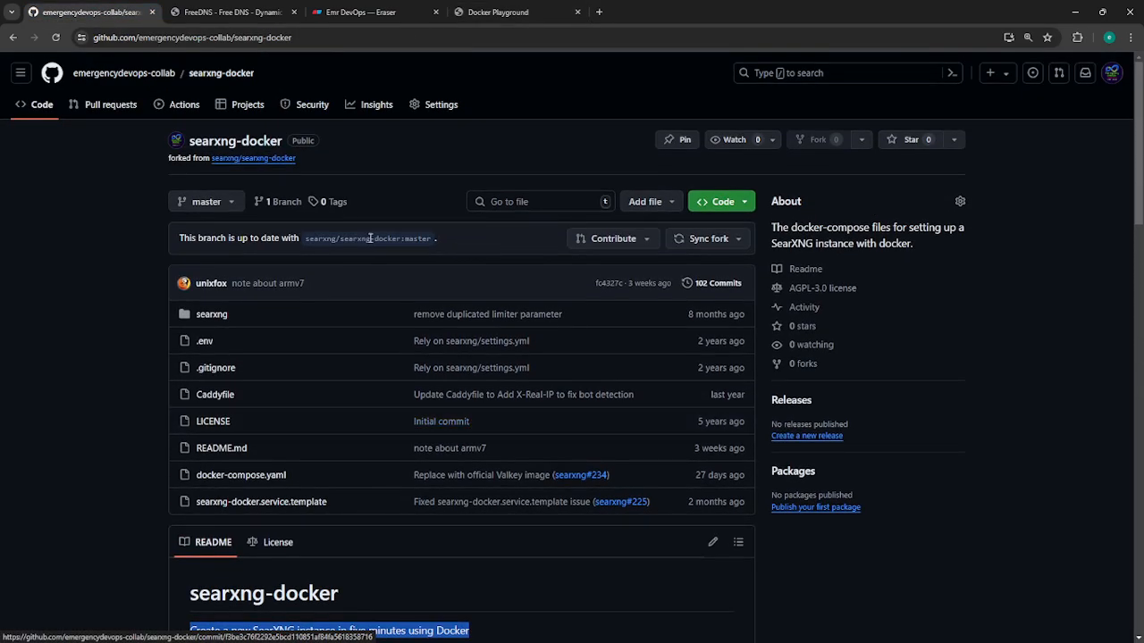
pyautogui.scroll(-3)
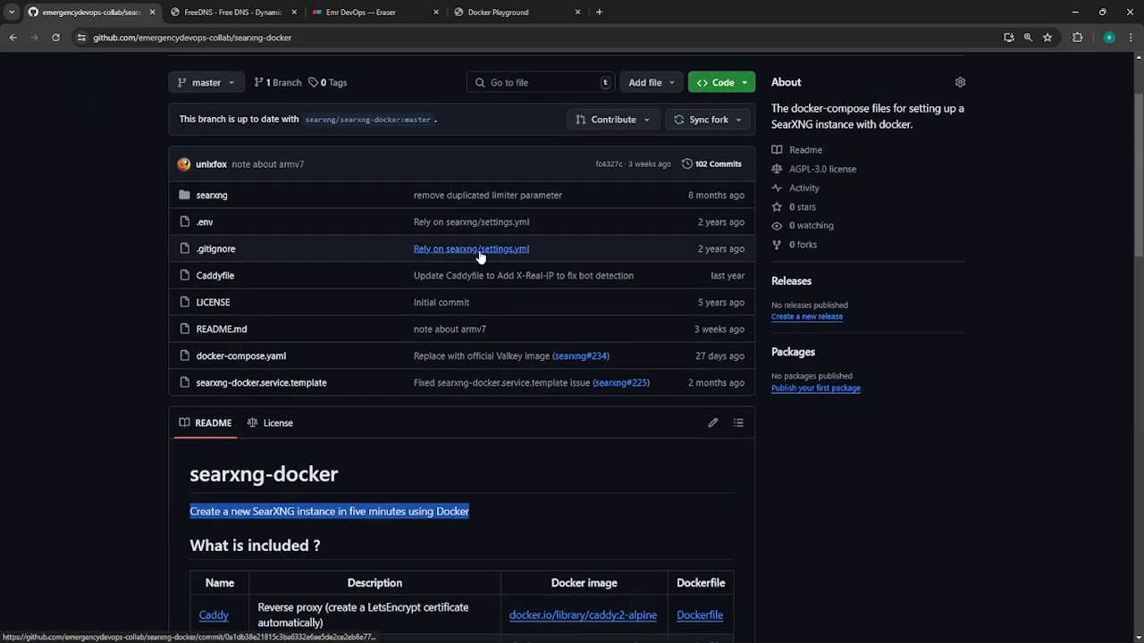
pyautogui.scroll(-3)
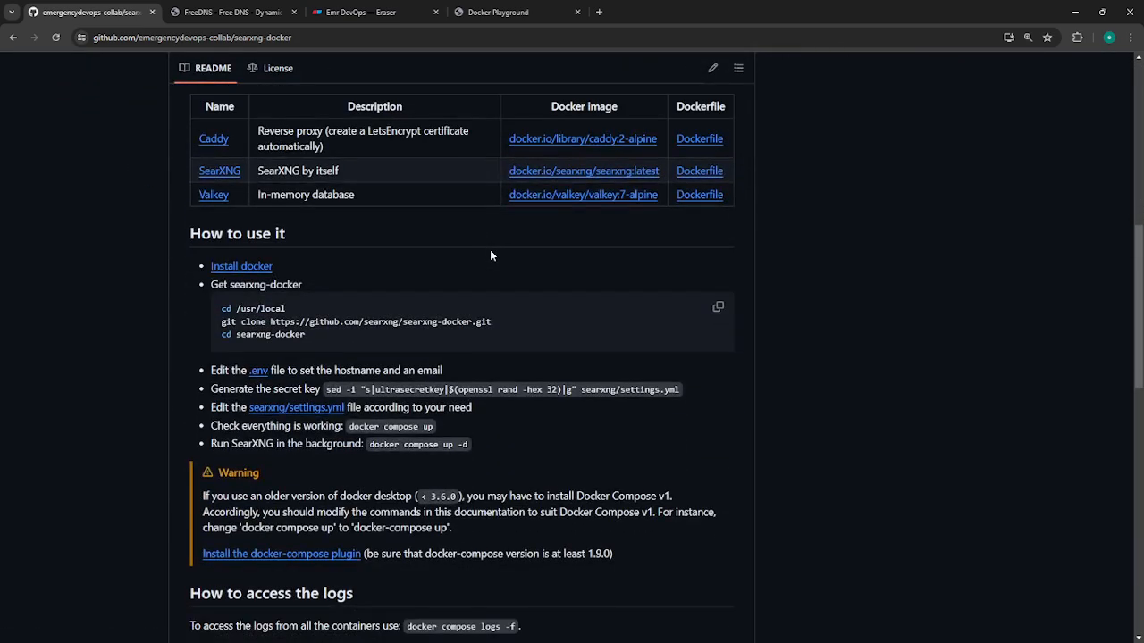
pyautogui.scroll(3)
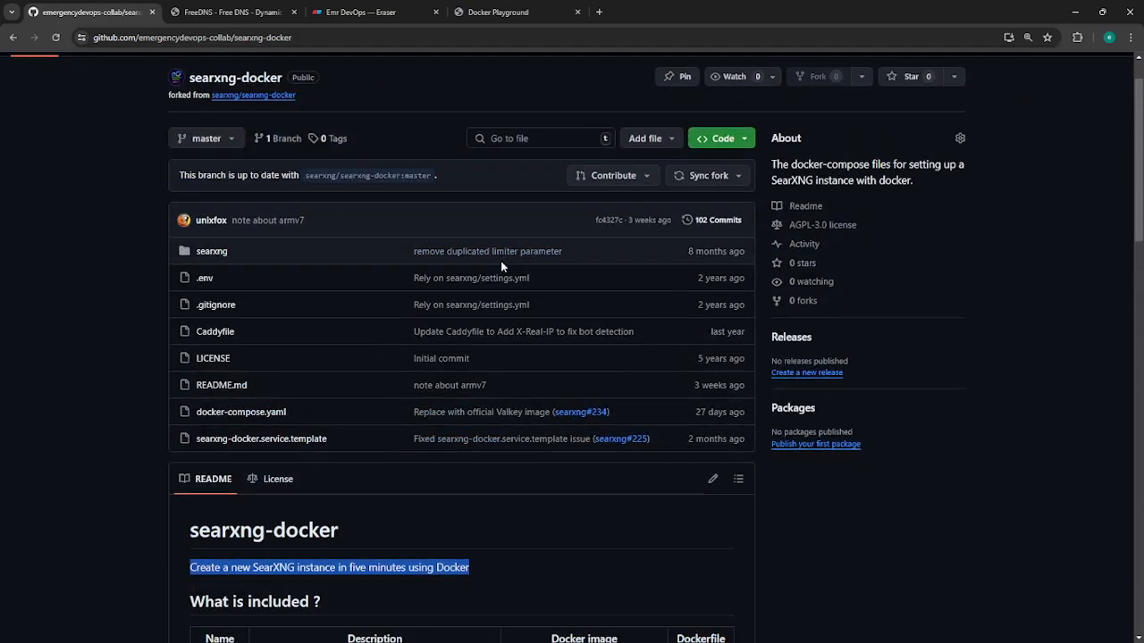
pyautogui.scroll(-3)
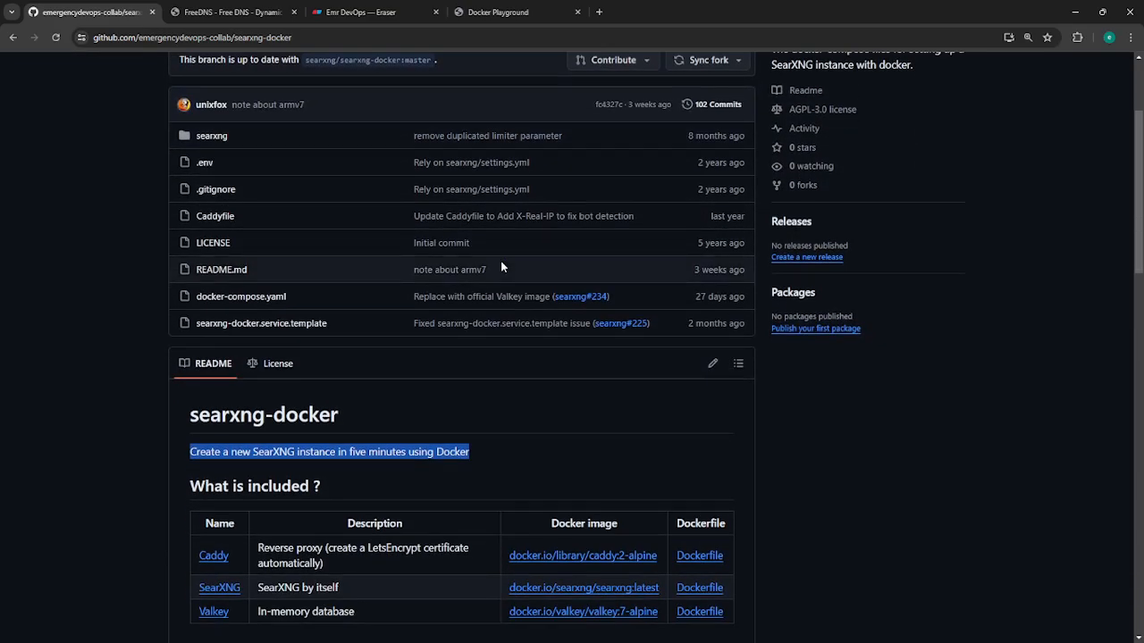
pyautogui.scroll(-3)
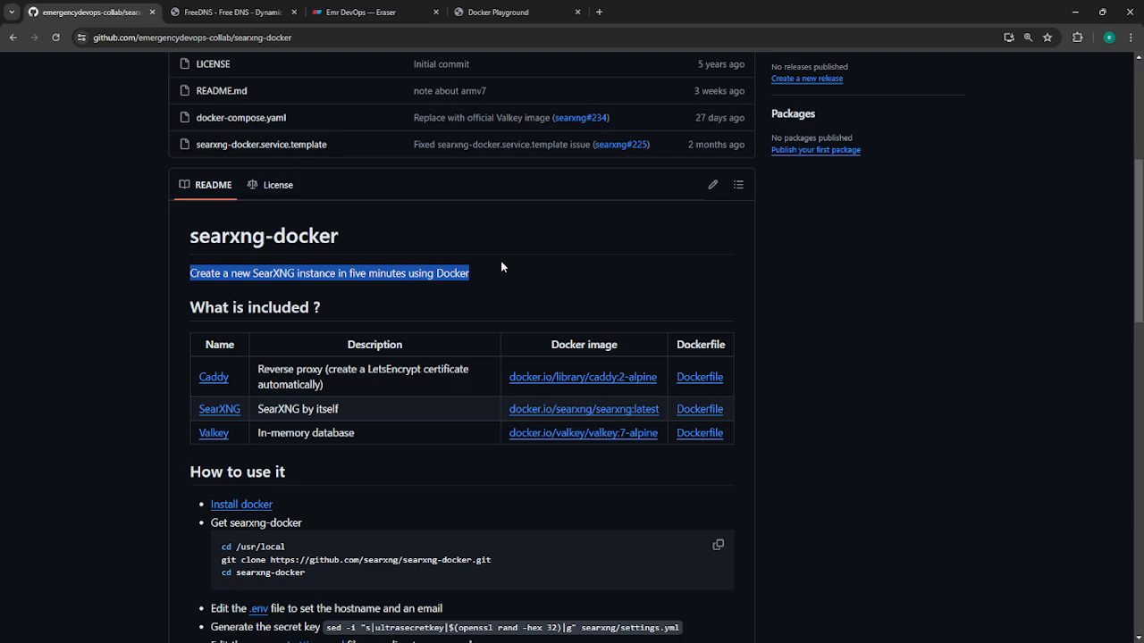
pyautogui.click(497, 10)
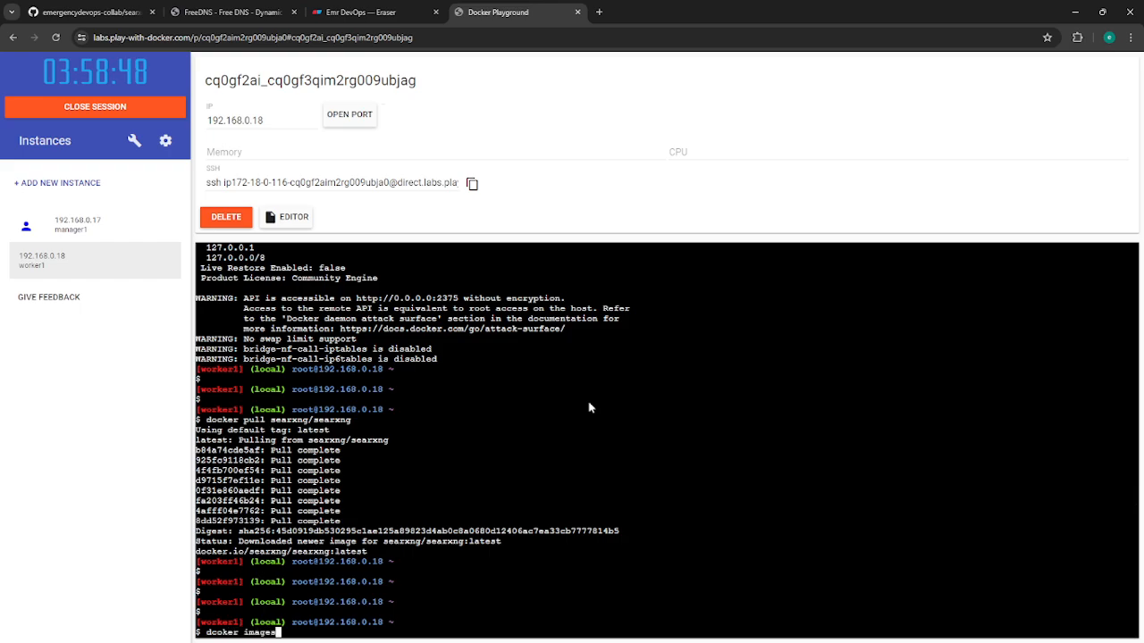
# List the images, run searxng detached as 'searxng' with -p 8888:8080, and confirm with docker ps
pyautogui.press('Return')
pyautogui.write('docker images')
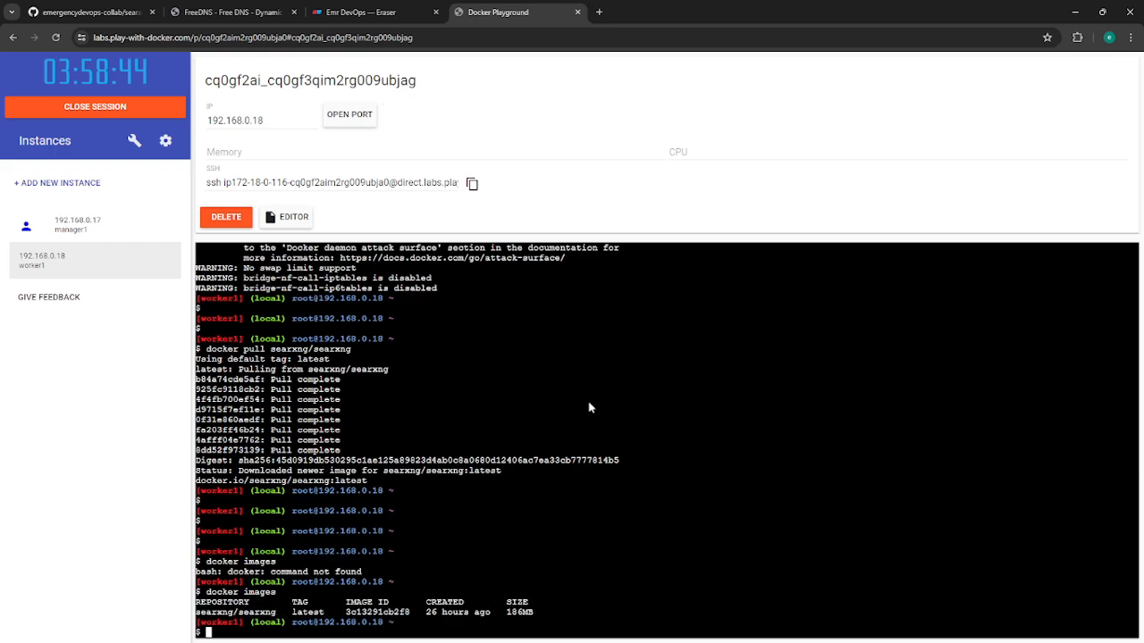
pyautogui.scroll(-3)
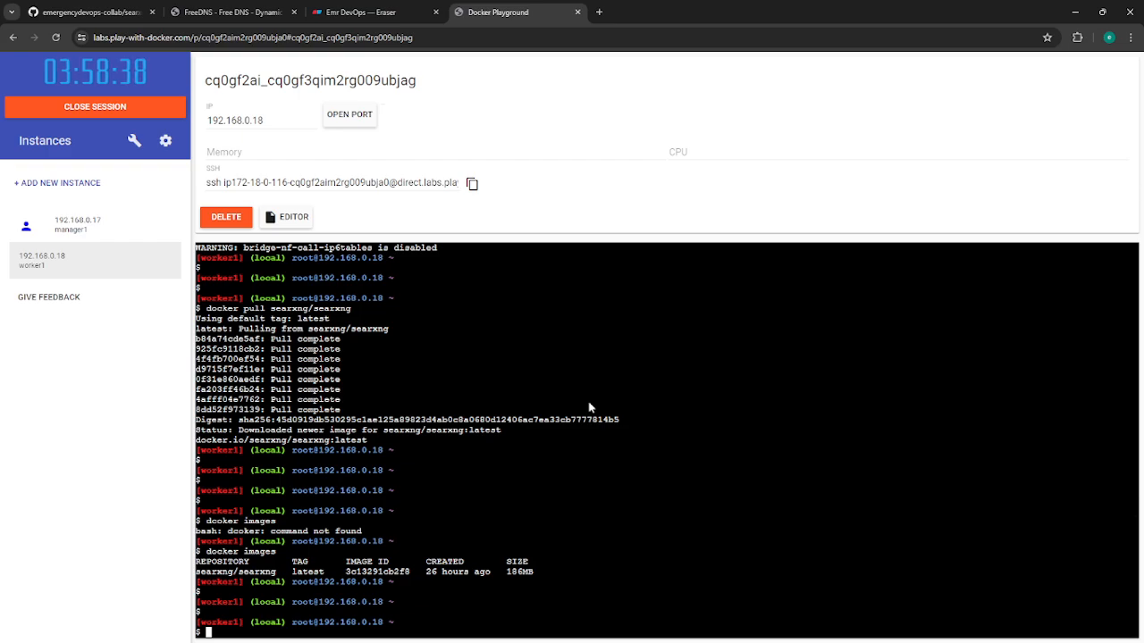
pyautogui.moveTo(561, 463)
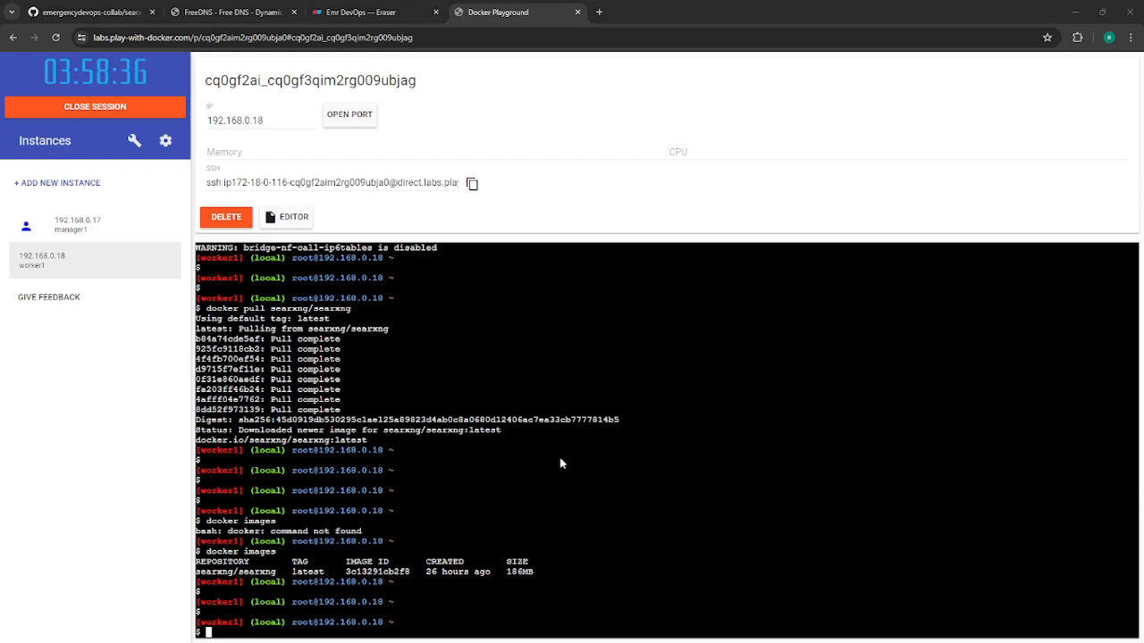
pyautogui.write('docker run -d --name searxng -p 8888:8080 searxng/searxng')
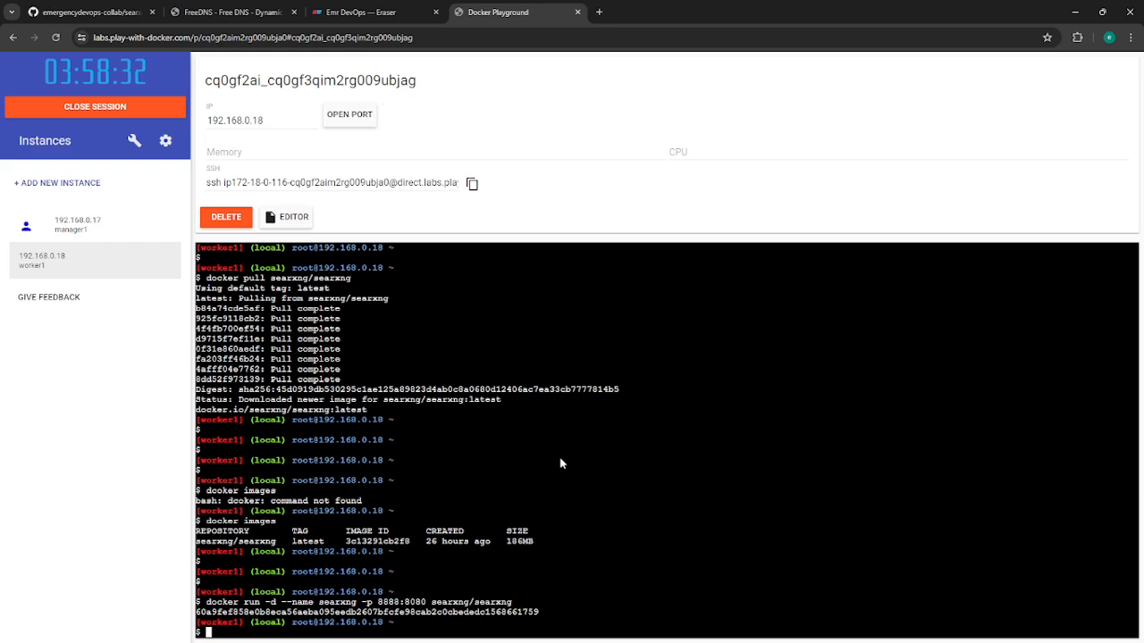
pyautogui.write('docker ps')
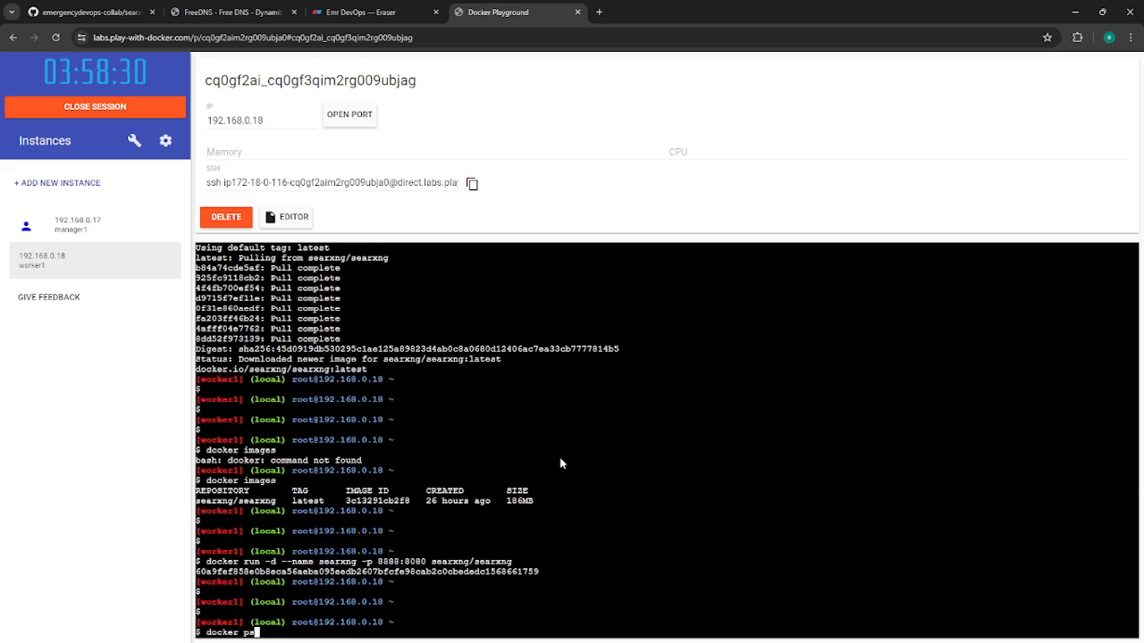
pyautogui.press('Return')
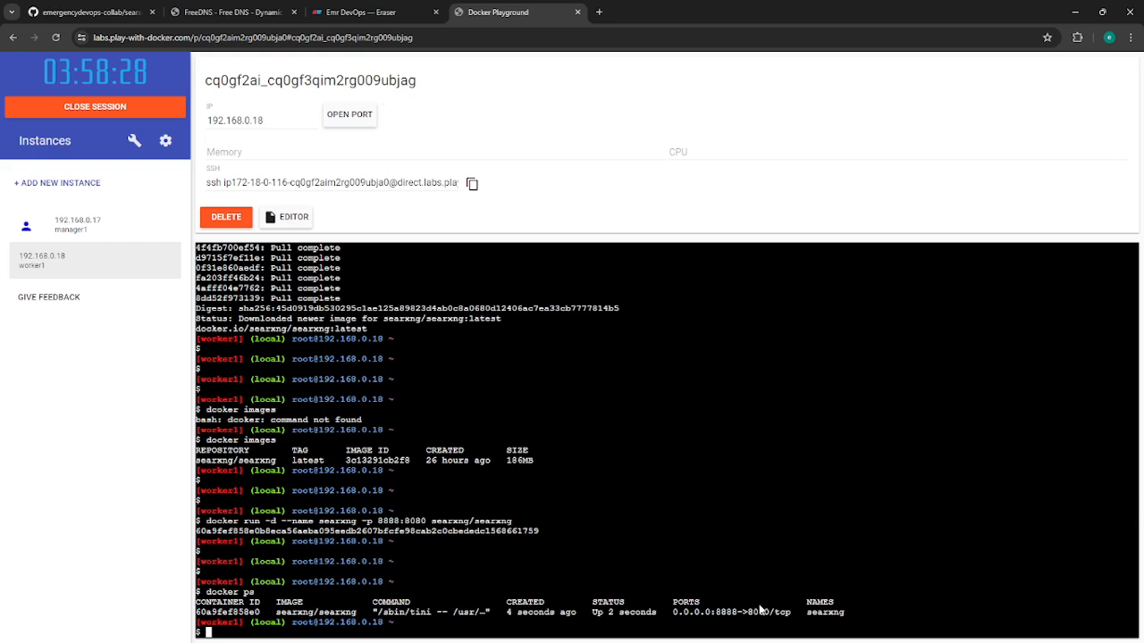
pyautogui.moveTo(586, 493)
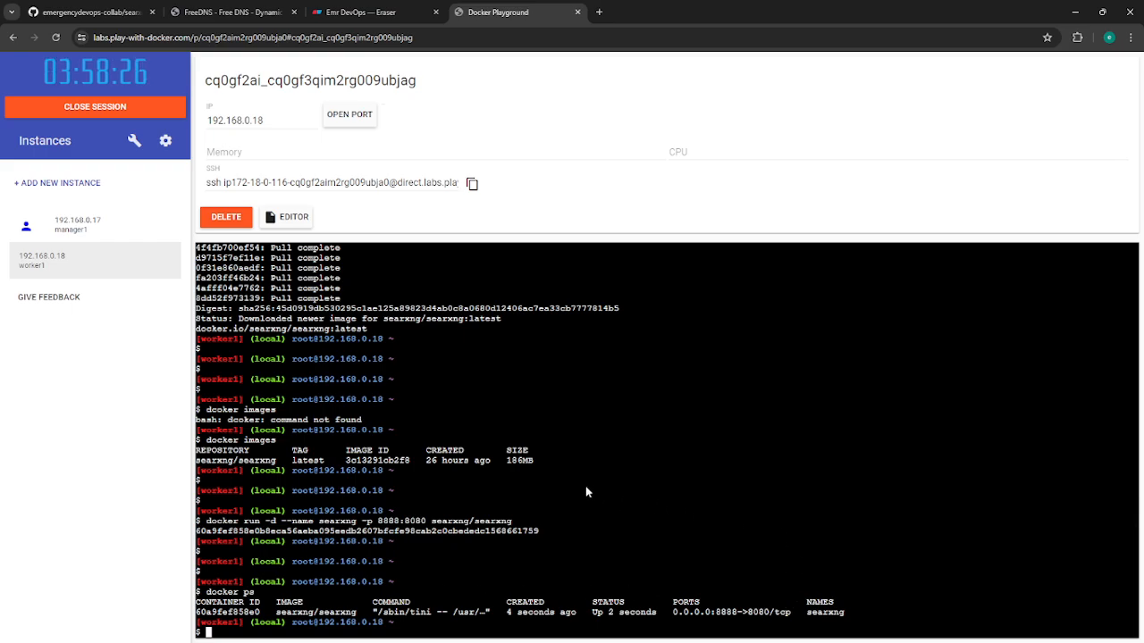
# Request opening instance port 8888 via OPEN PORT (first attempt, pop-up blocked)
pyautogui.click(350, 115)
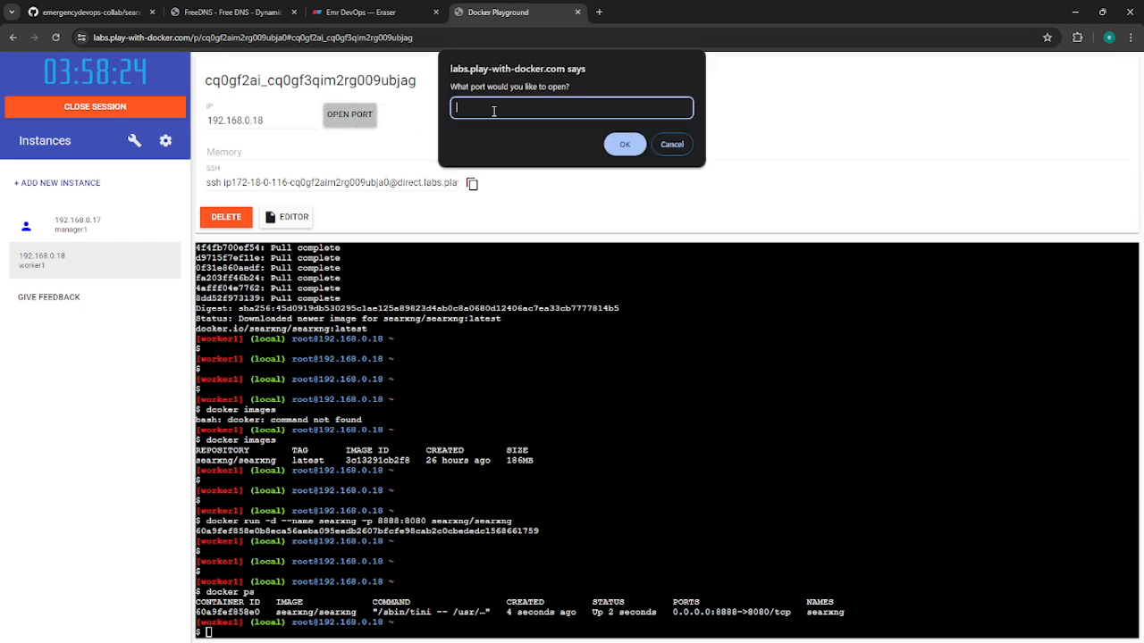
pyautogui.write('8')
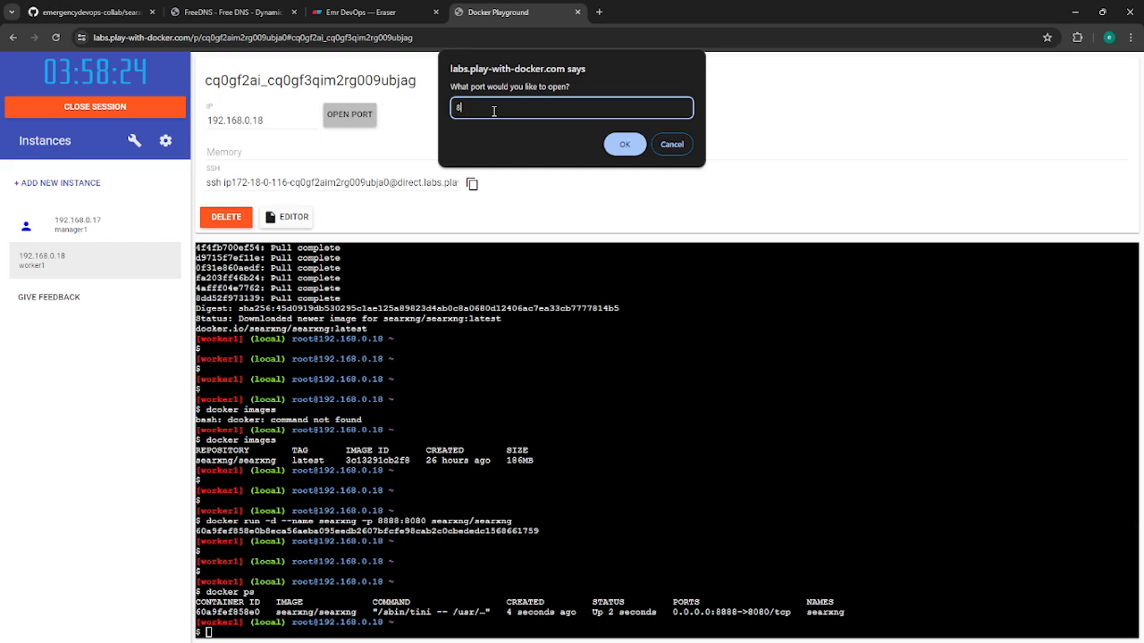
pyautogui.write('888')
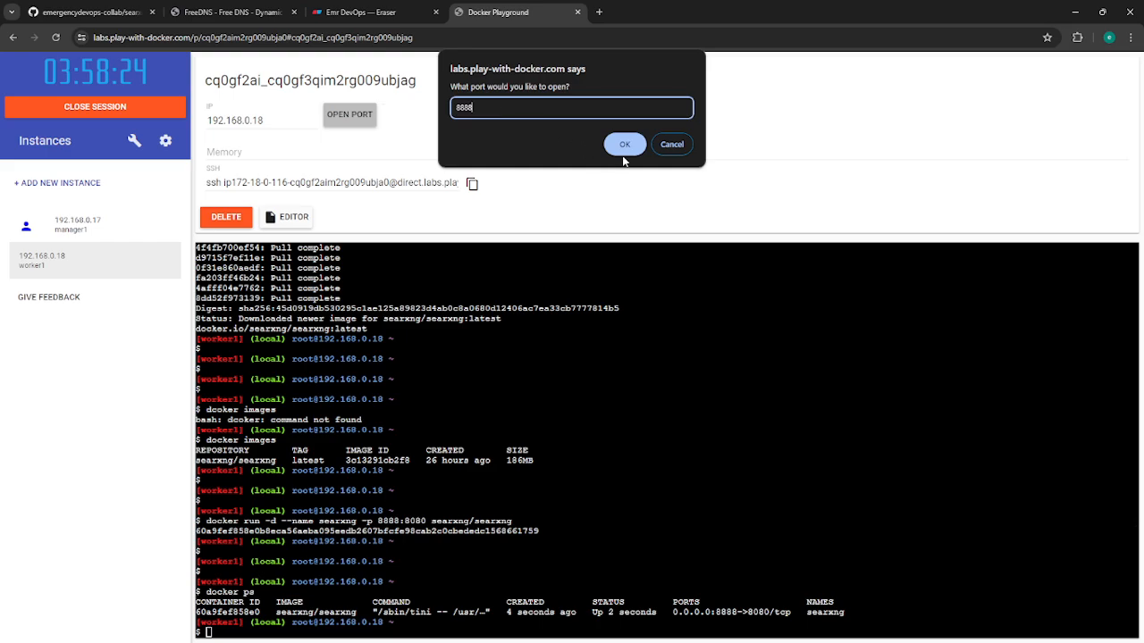
pyautogui.click(625, 143)
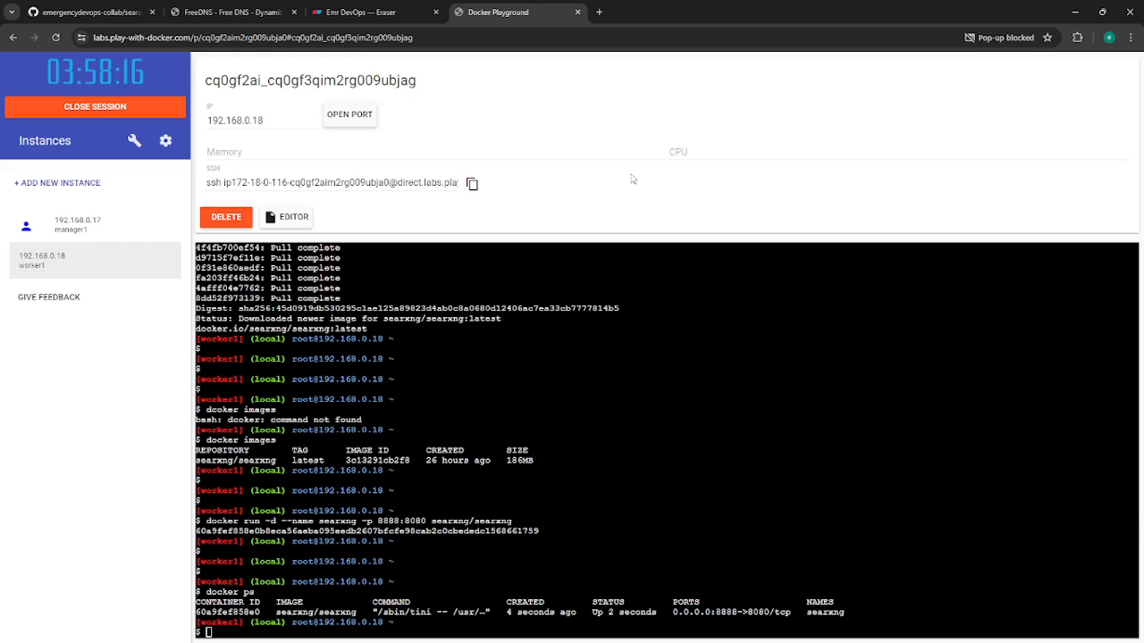
pyautogui.moveTo(665, 200)
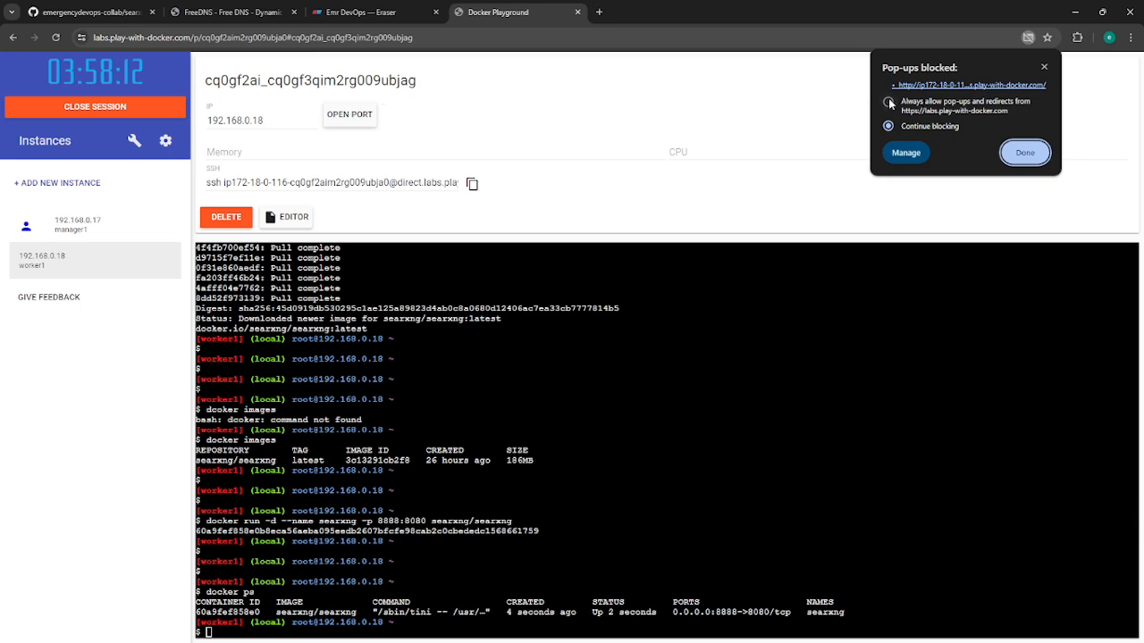
# Retry OPEN PORT with 8888 so the SearXNG page loads in a new tab
pyautogui.click(350, 114)
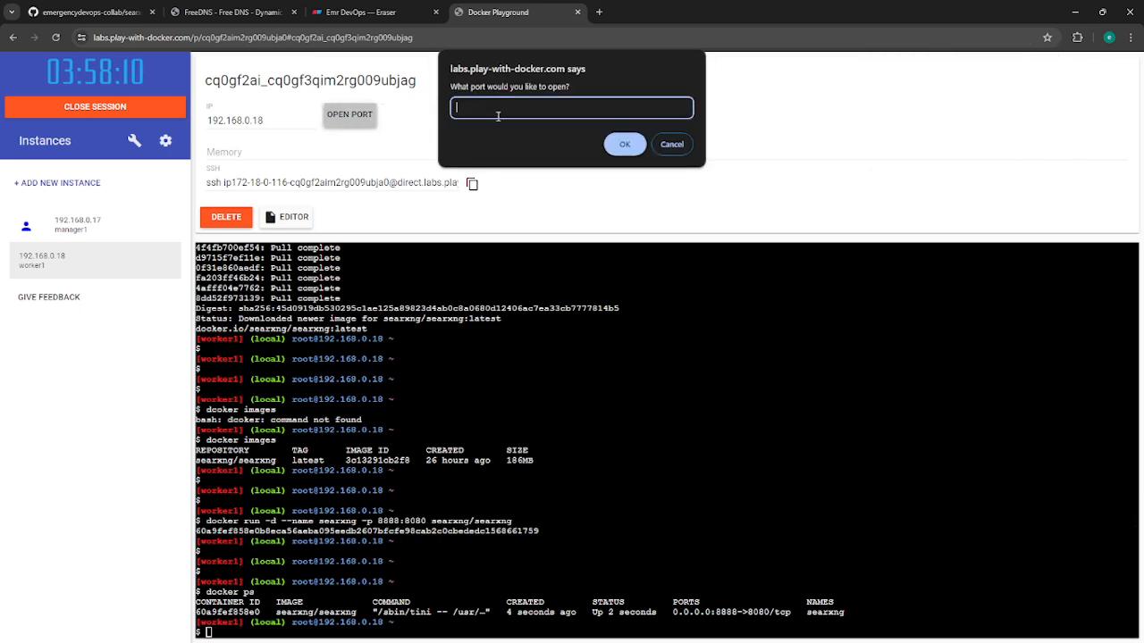
pyautogui.write('8888')
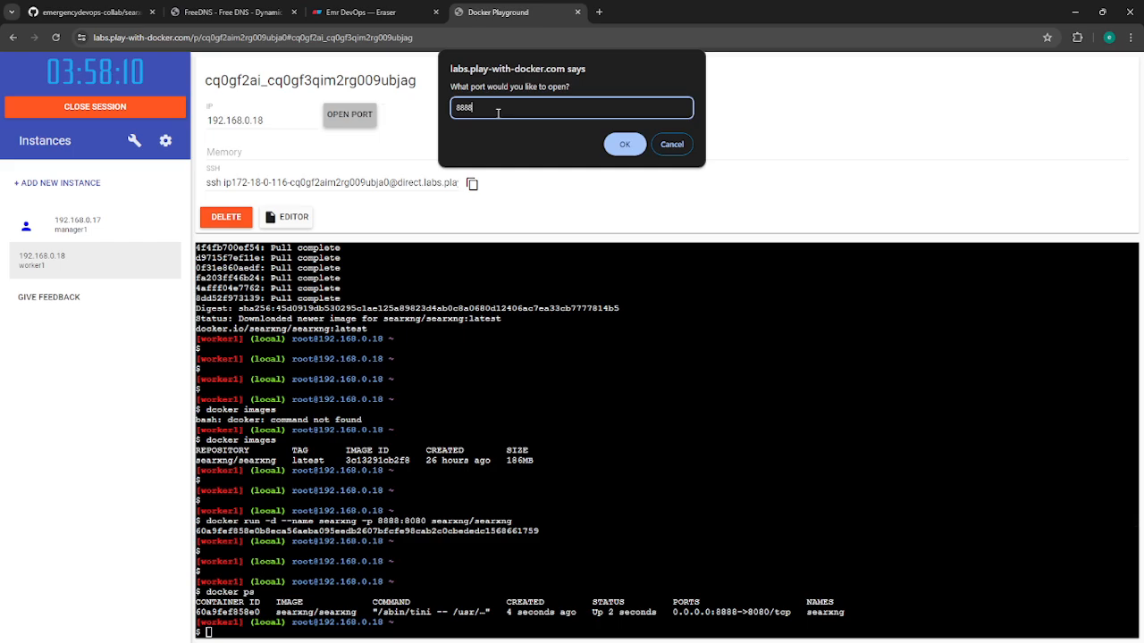
pyautogui.click(623, 143)
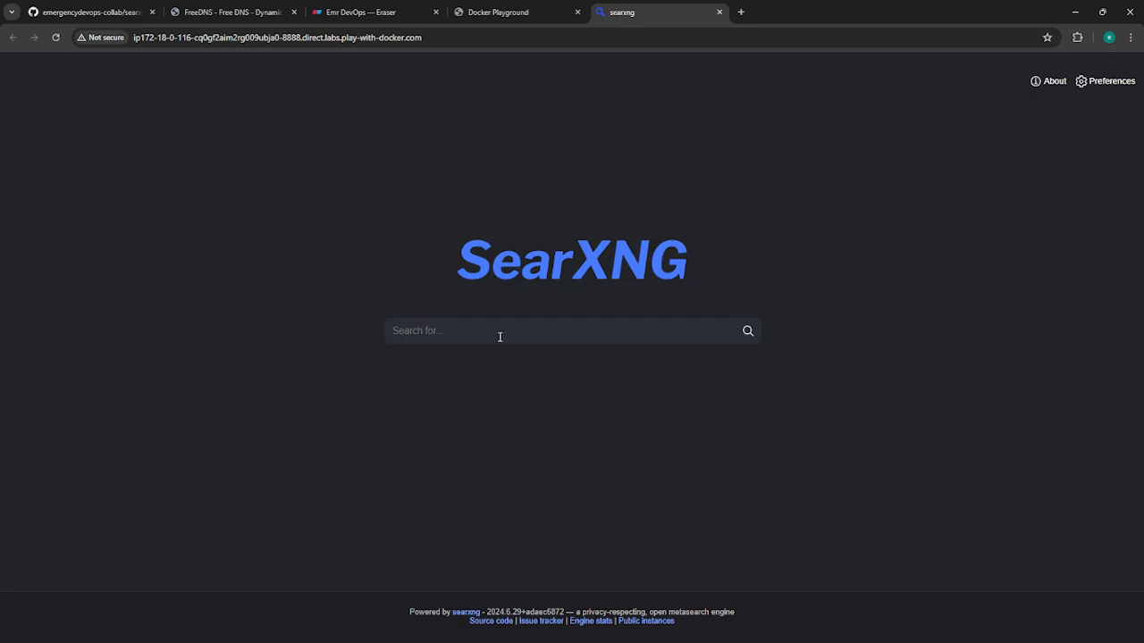
# Search SearXNG for 'kalki 2898 AD photos' and scroll through the results
pyautogui.write('kalki')
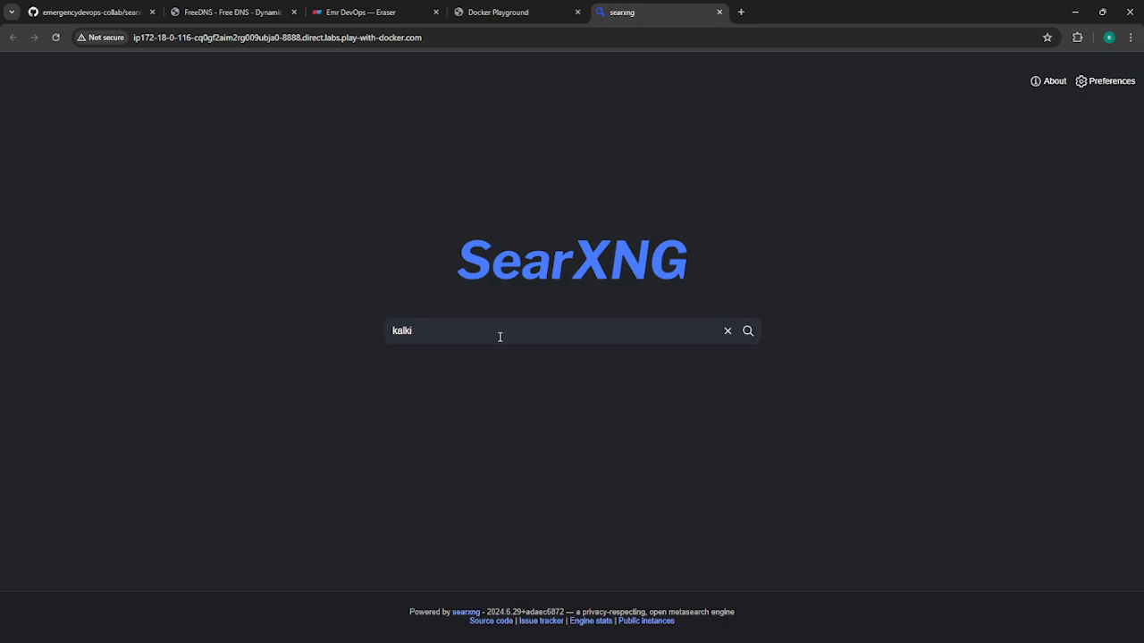
pyautogui.write('2898')
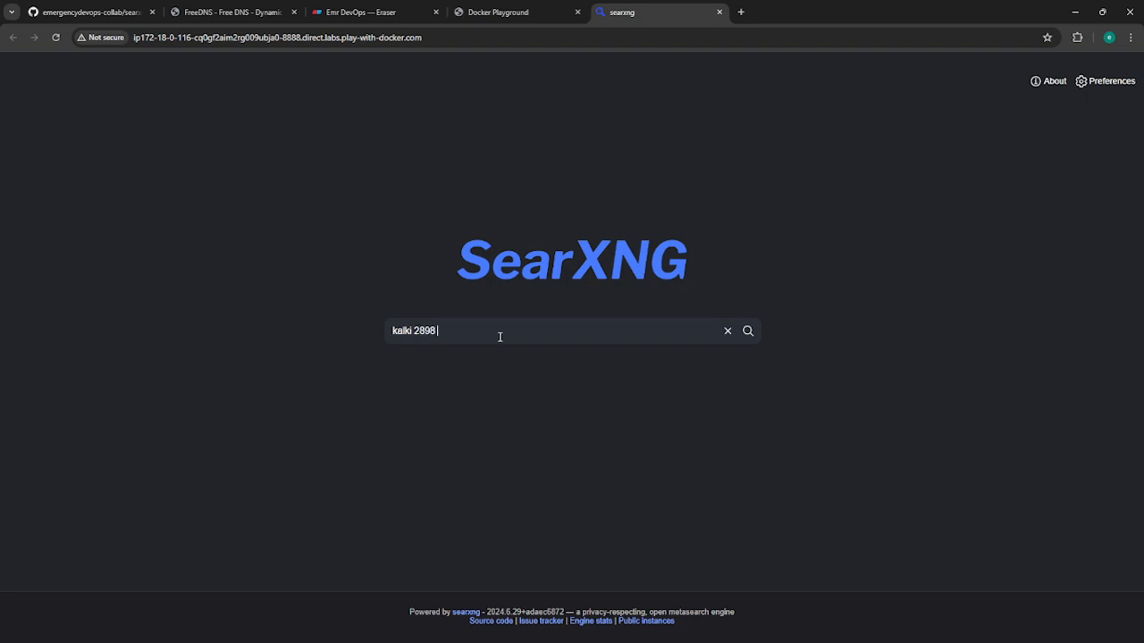
pyautogui.write('AD photosn')
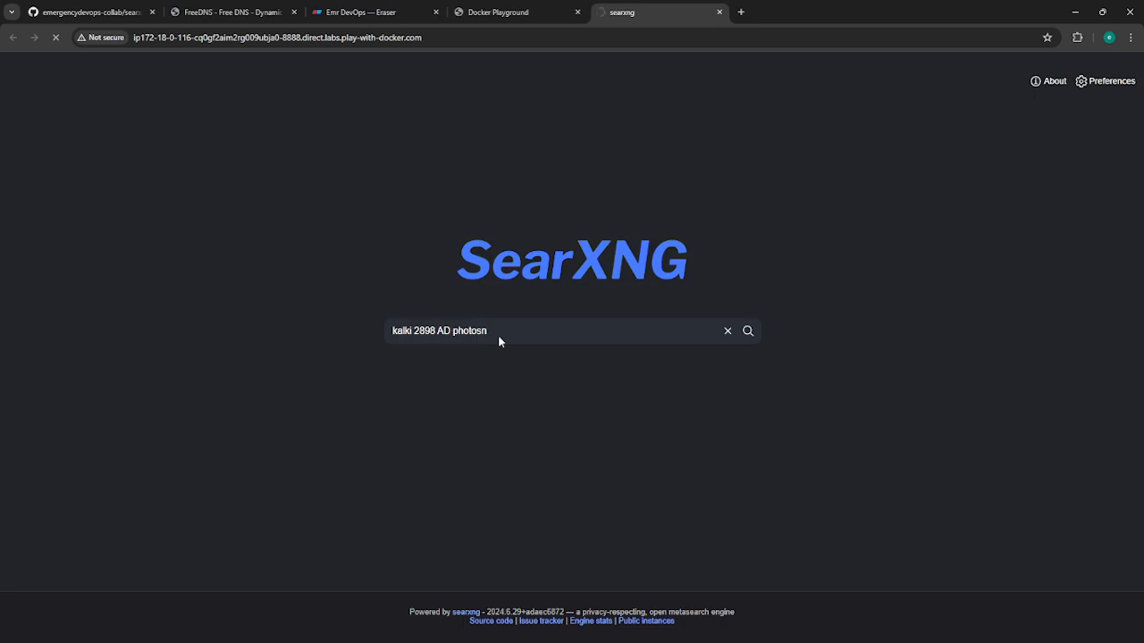
pyautogui.click(747, 331)
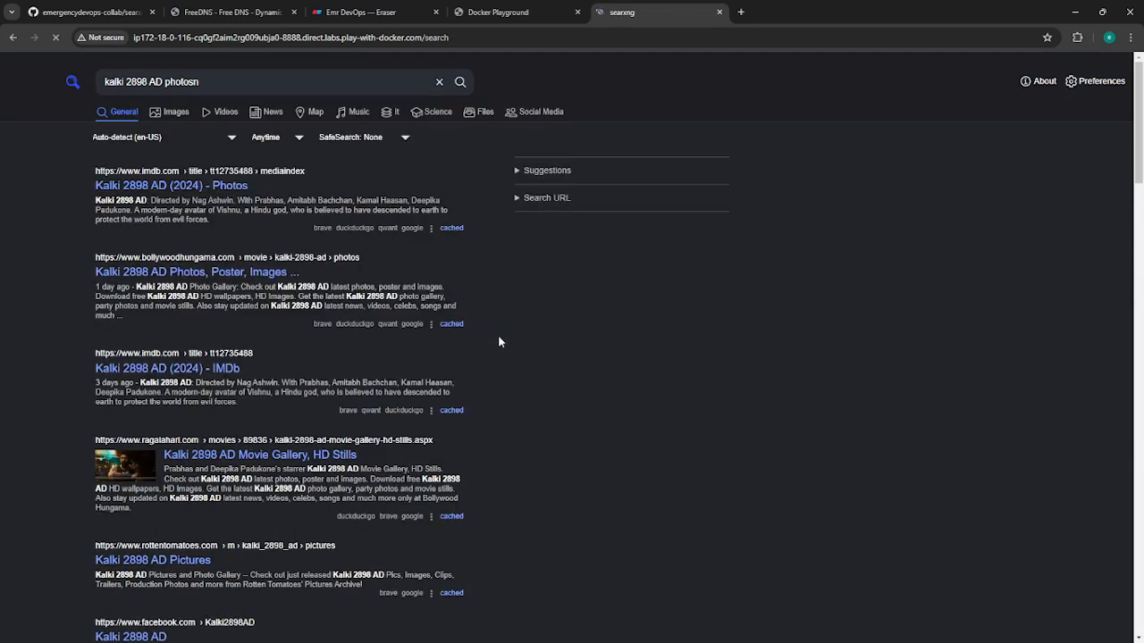
pyautogui.scroll(-3)
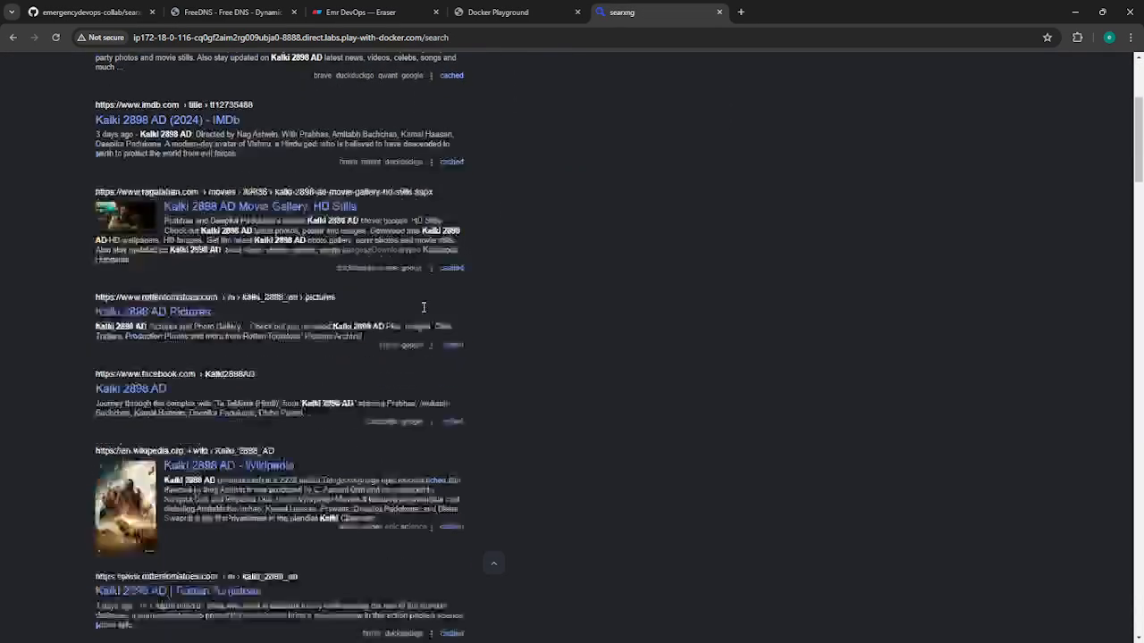
pyautogui.scroll(-3)
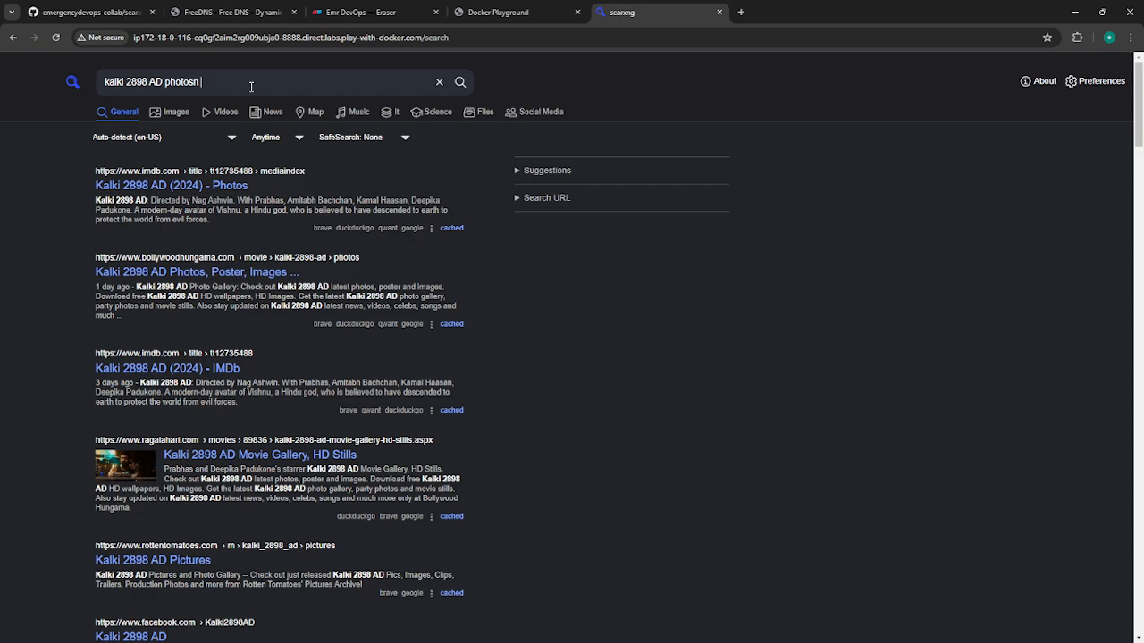
# Visit the IMDb Kalki 2898 AD Photos result, go back, then switch to the Eraser DevOps notes
pyautogui.scroll(-3)
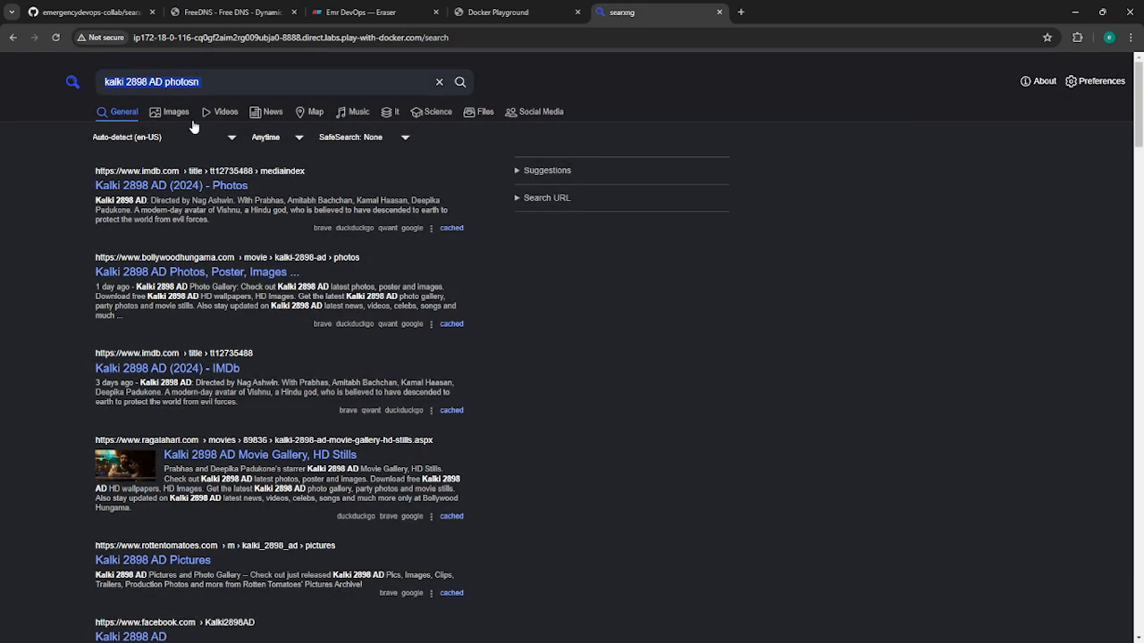
pyautogui.click(172, 184)
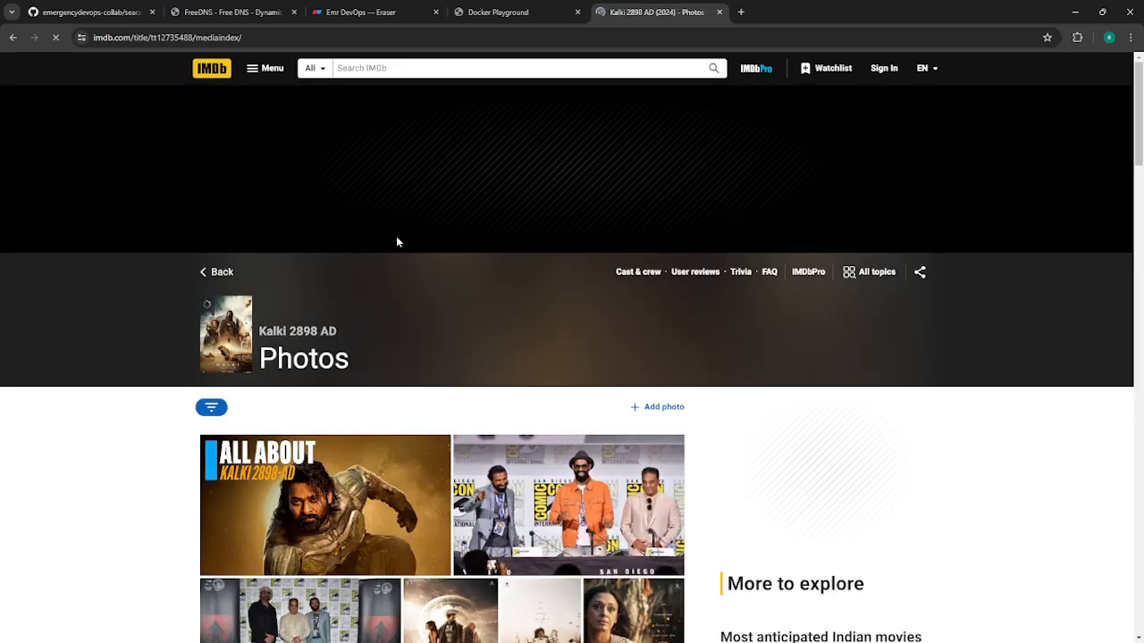
pyautogui.click(883, 67)
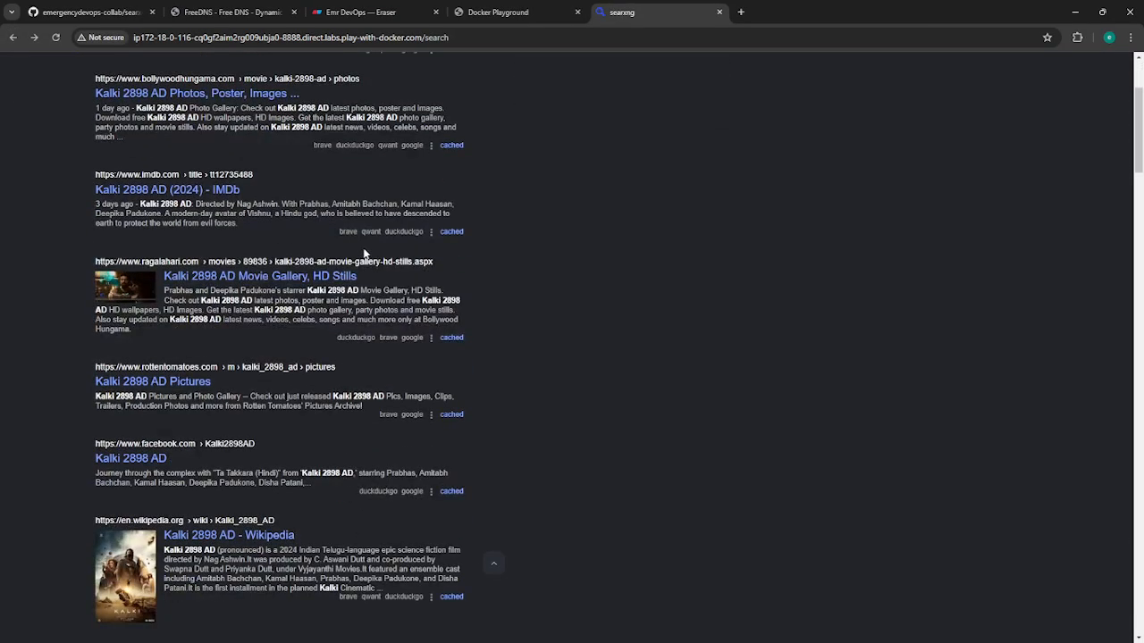
pyautogui.scroll(3)
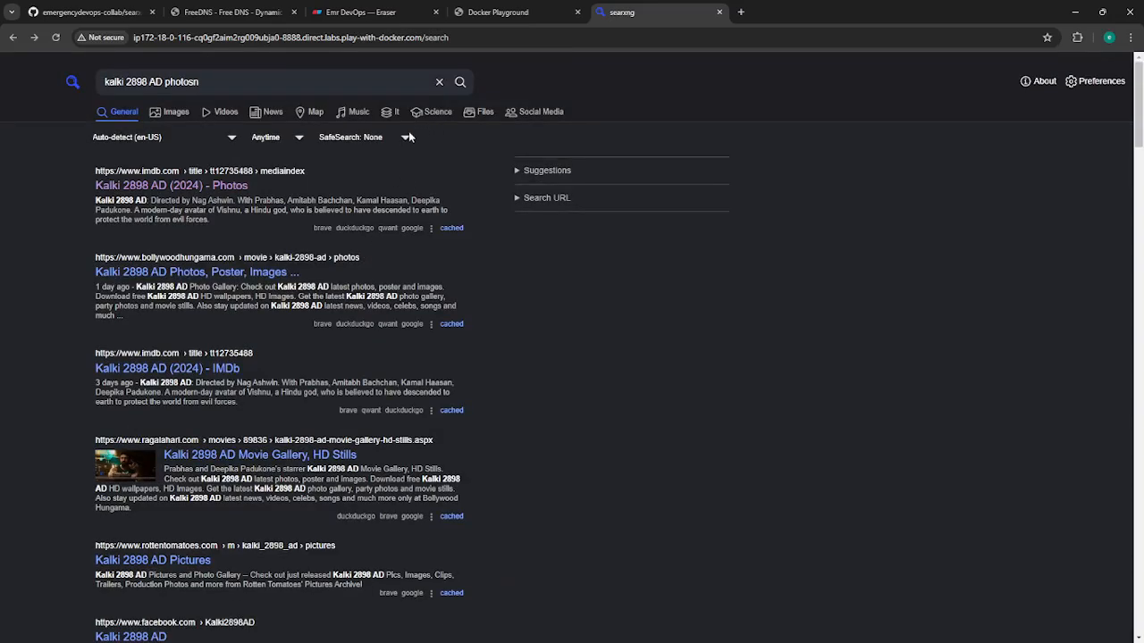
pyautogui.moveTo(672, 301)
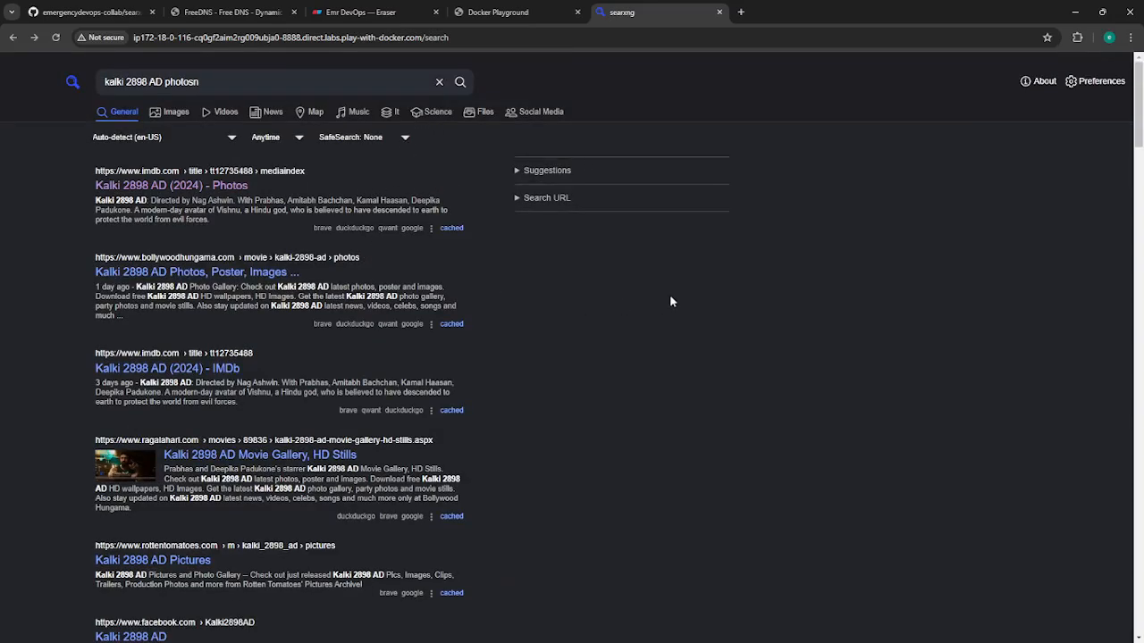
pyautogui.click(366, 11)
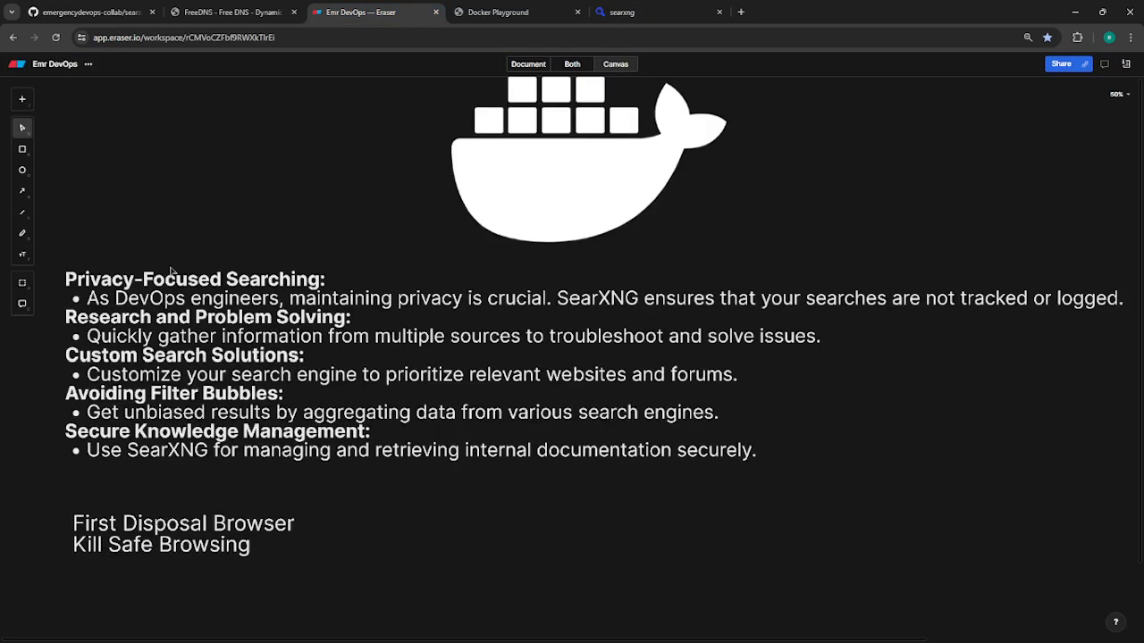
pyautogui.moveTo(569, 279)
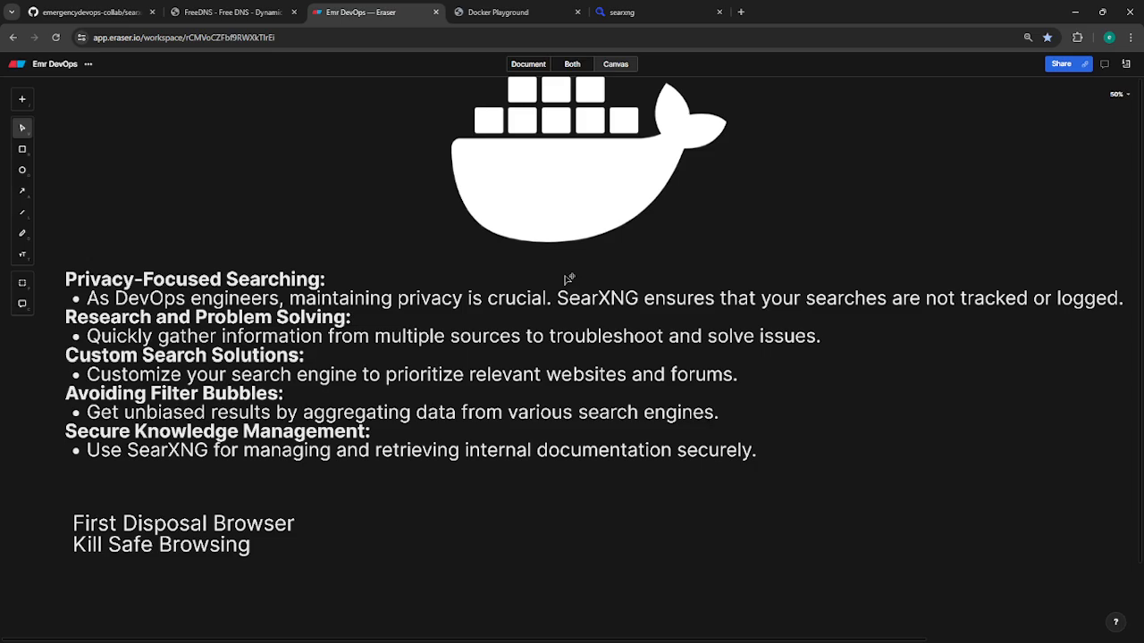
pyautogui.moveTo(554, 272)
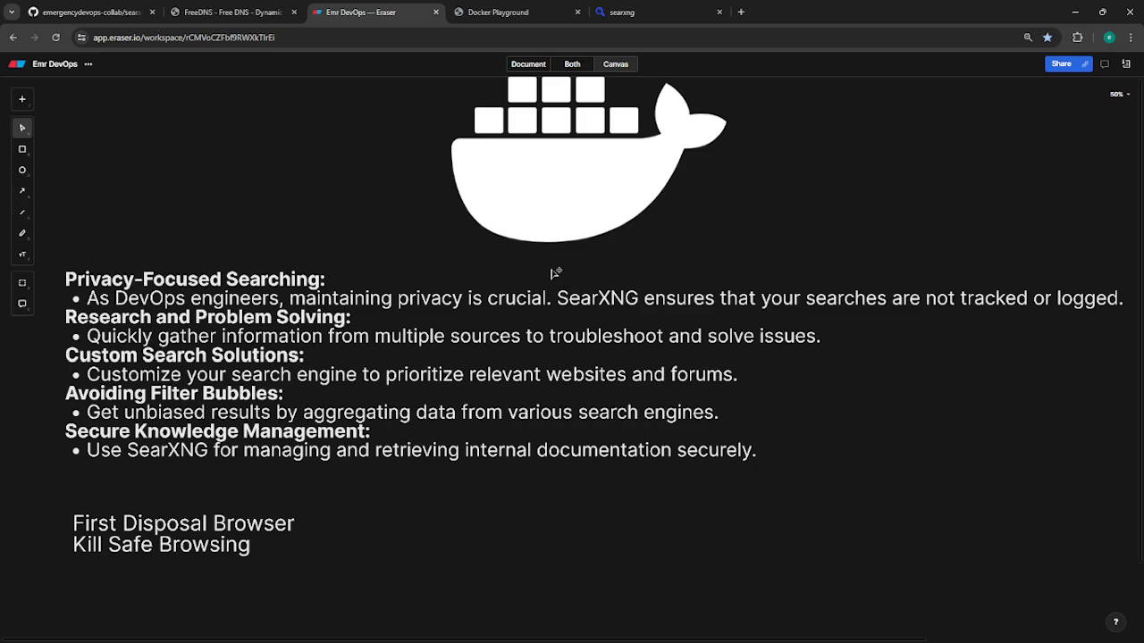
pyautogui.click(497, 10)
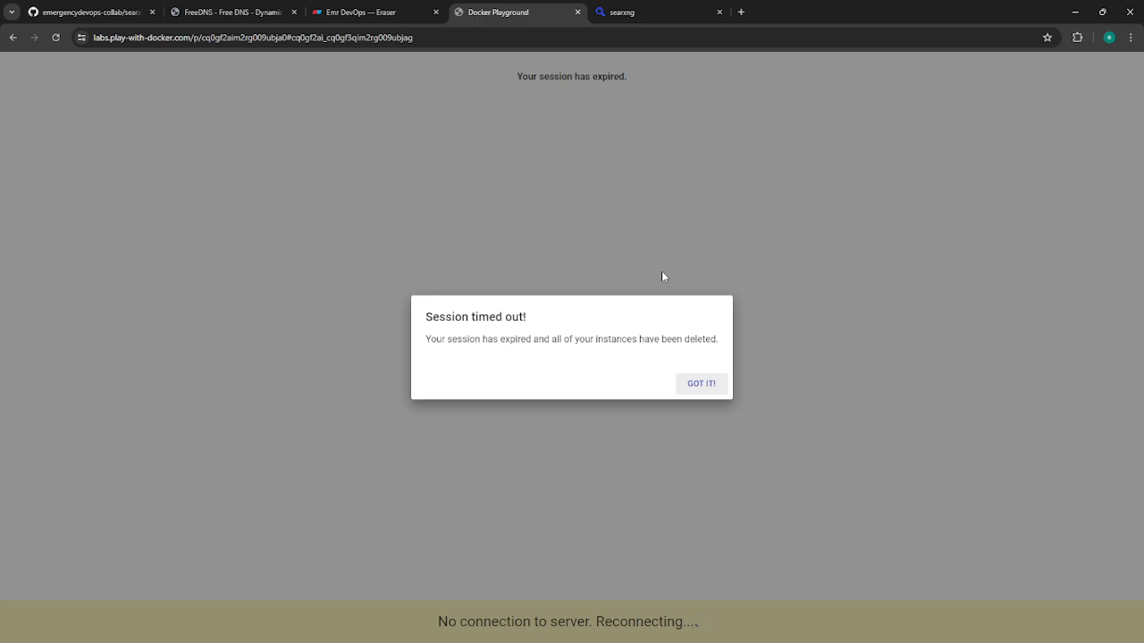
pyautogui.click(366, 11)
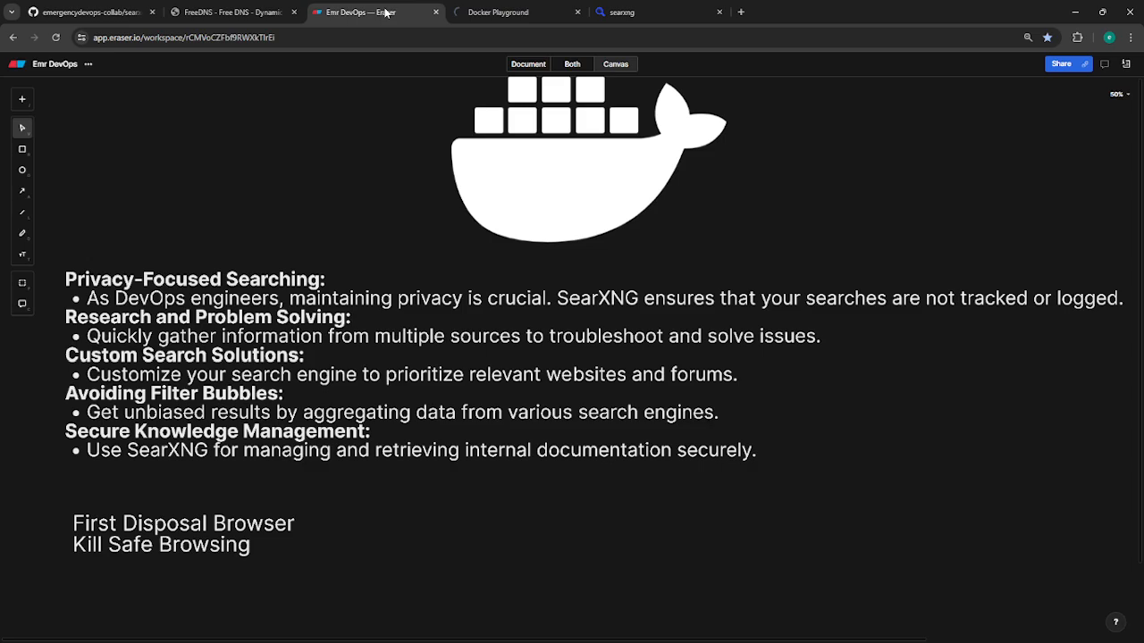
pyautogui.scroll(3)
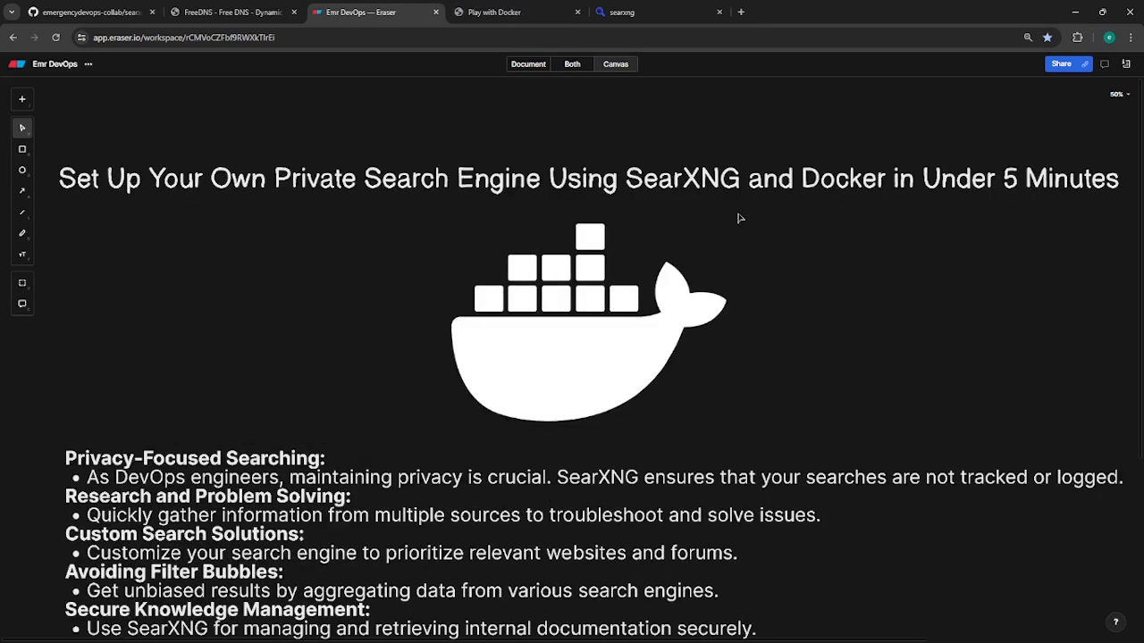